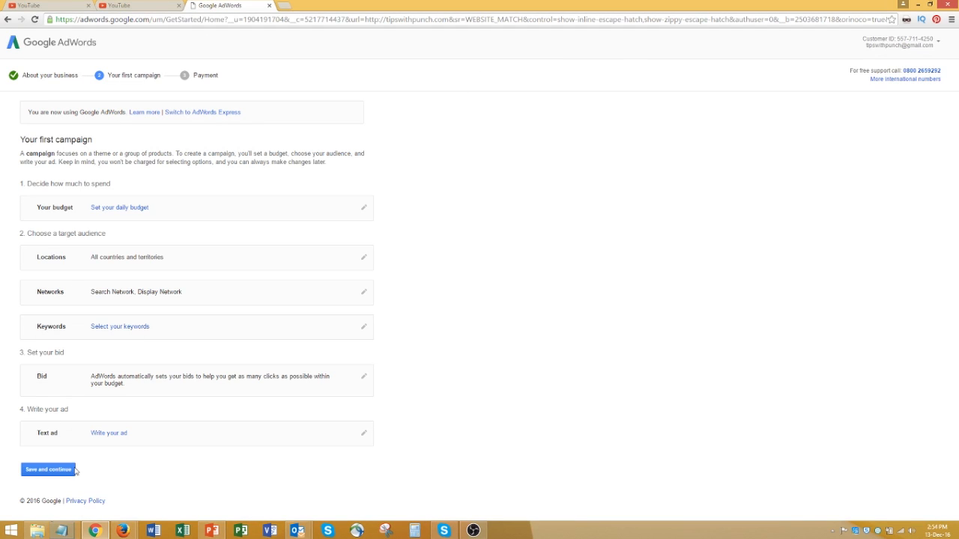
mouse_move(111, 105)
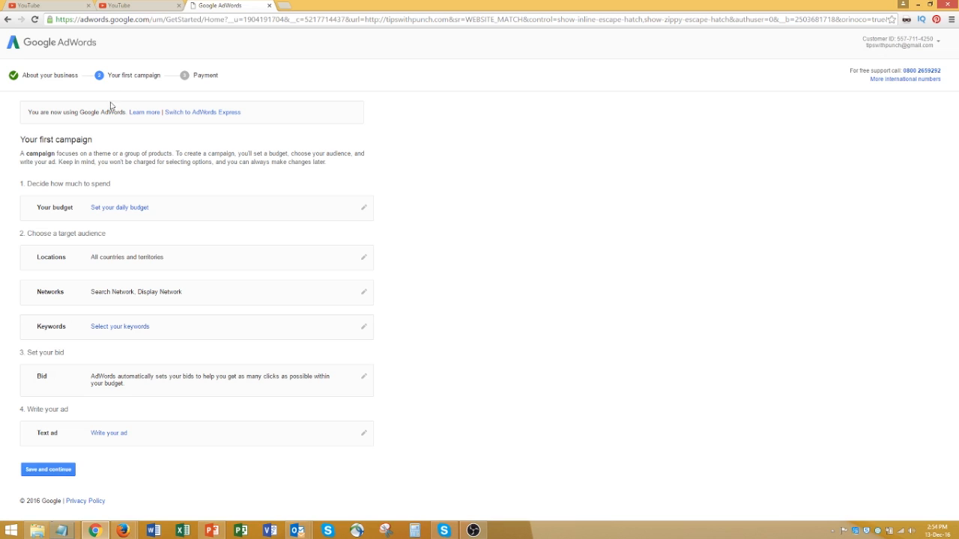
mouse_move(58, 461)
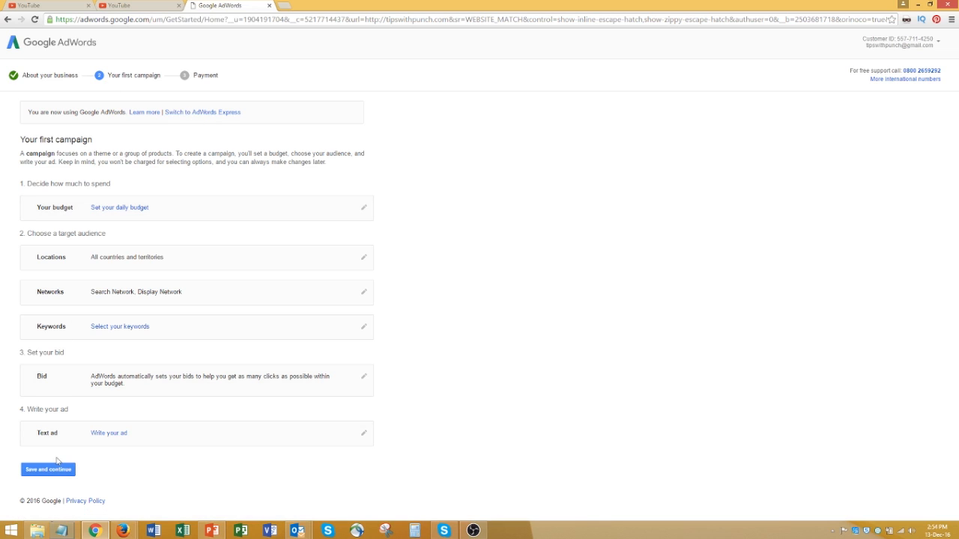
mouse_move(63, 448)
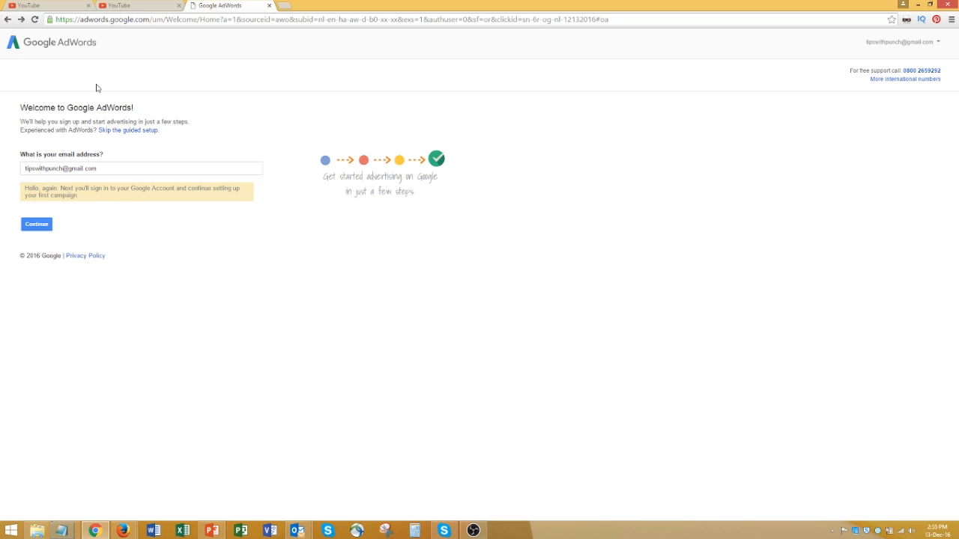
mouse_move(137, 132)
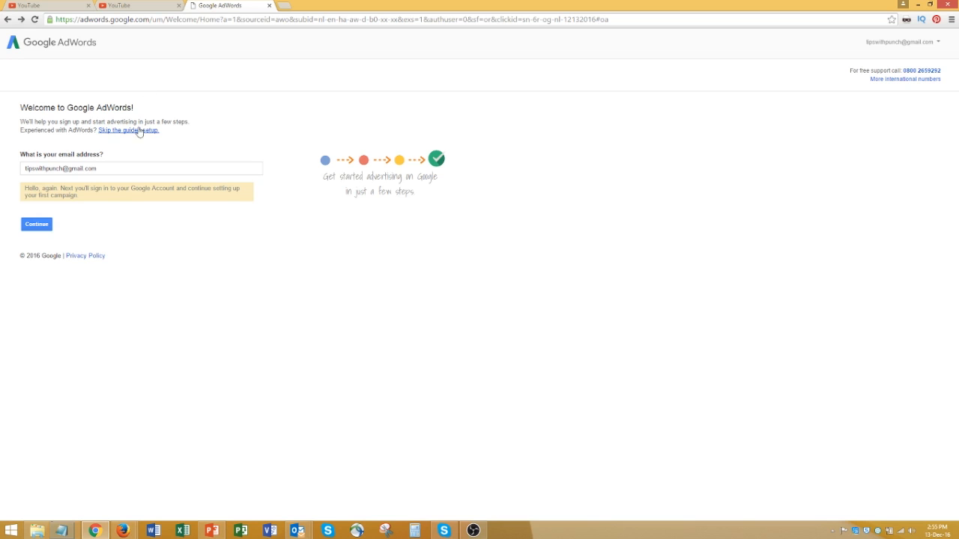
Skip the guided setup to return to the first-campaign form
click(36, 225)
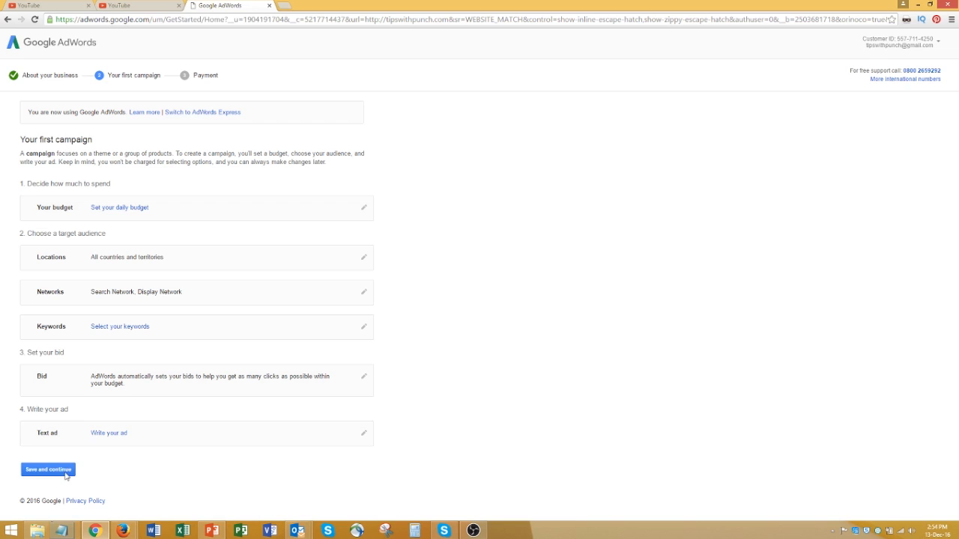
mouse_move(143, 111)
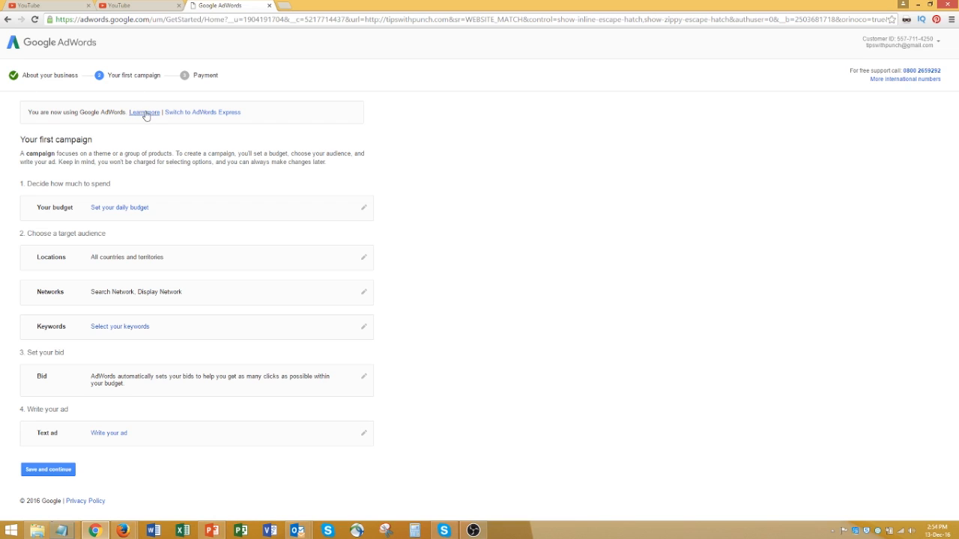
mouse_move(120, 207)
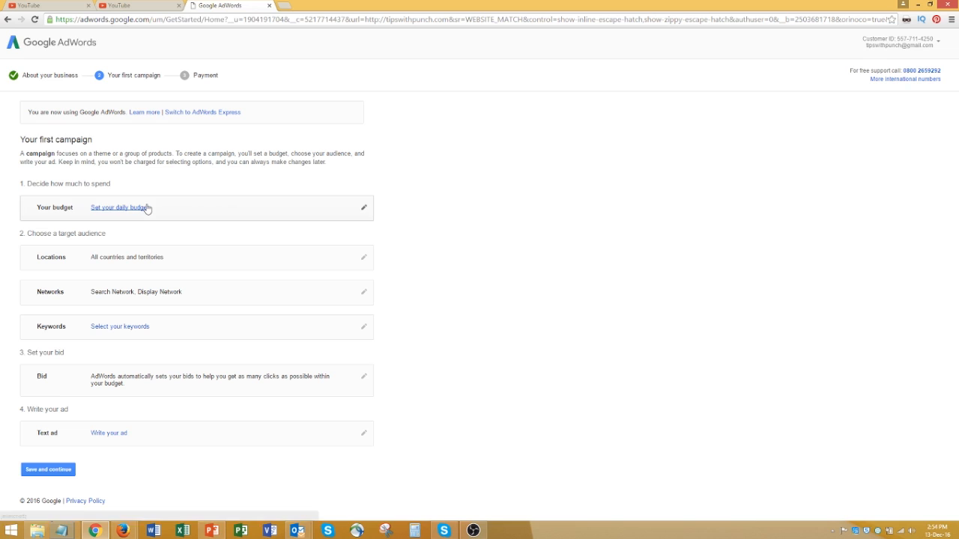
mouse_move(42, 458)
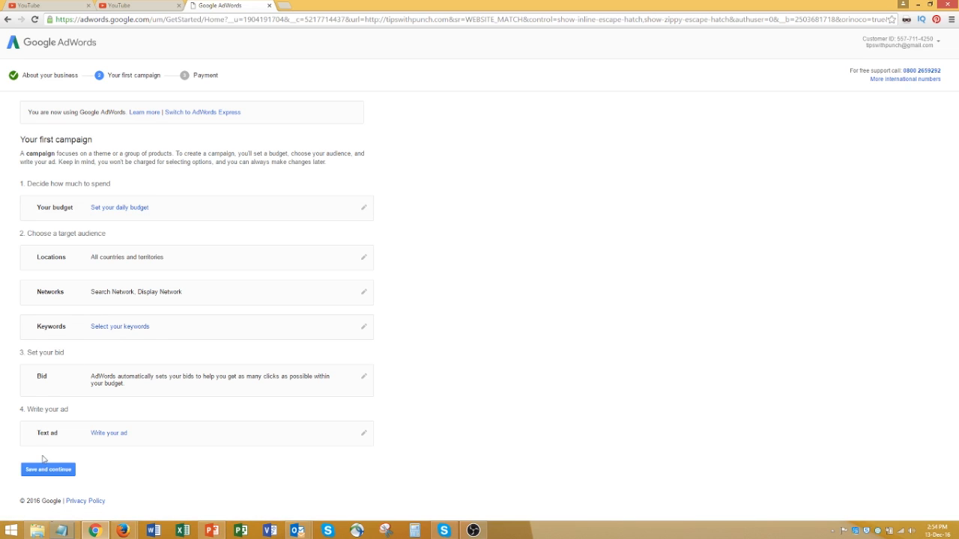
mouse_move(906, 47)
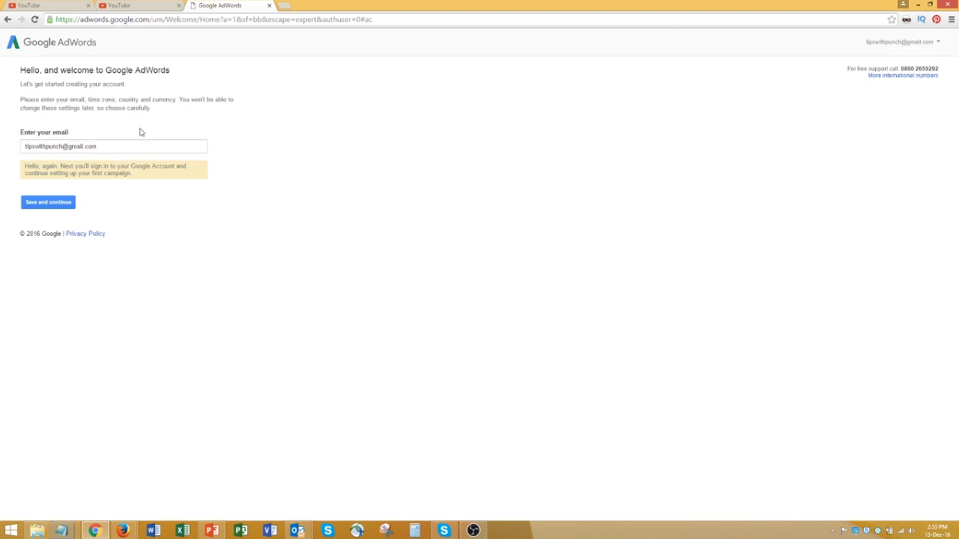
mouse_move(99, 174)
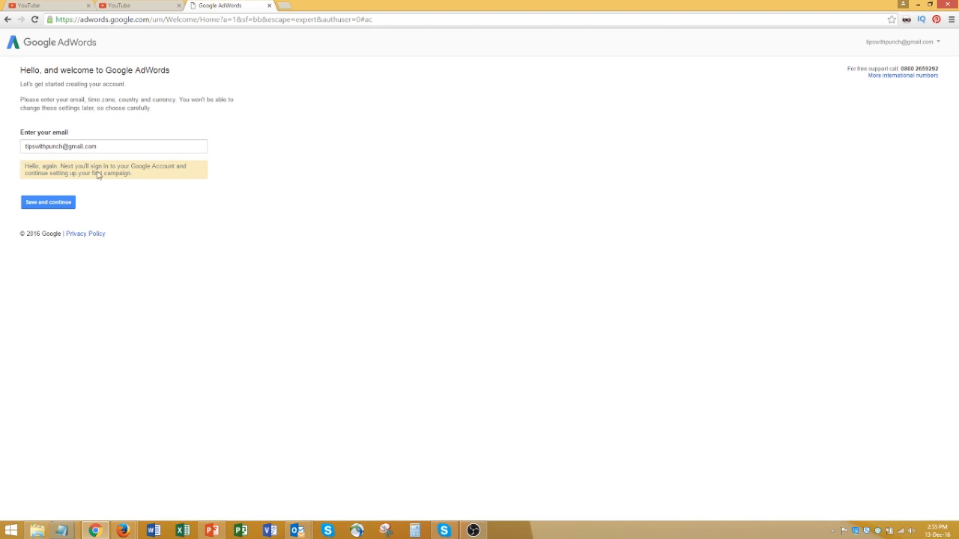
mouse_move(195, 117)
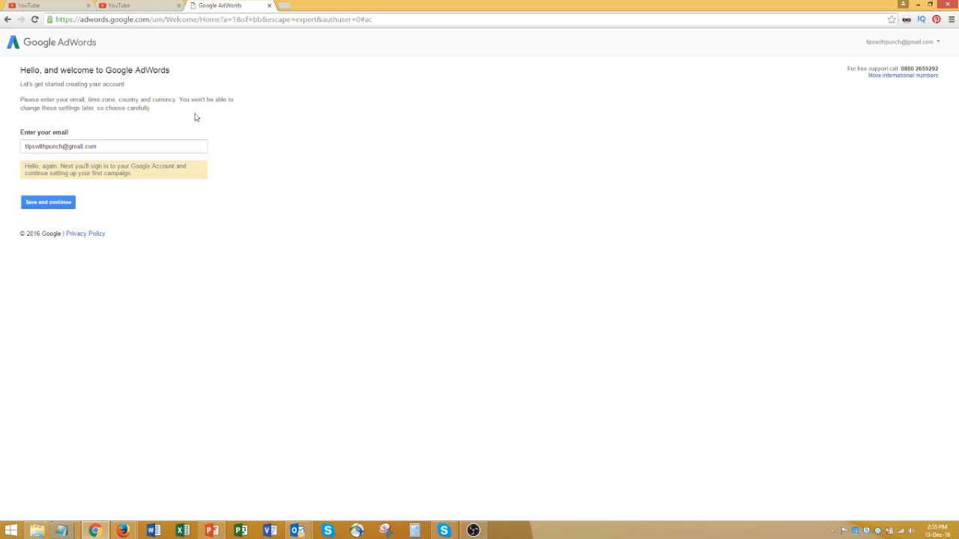
mouse_move(152, 68)
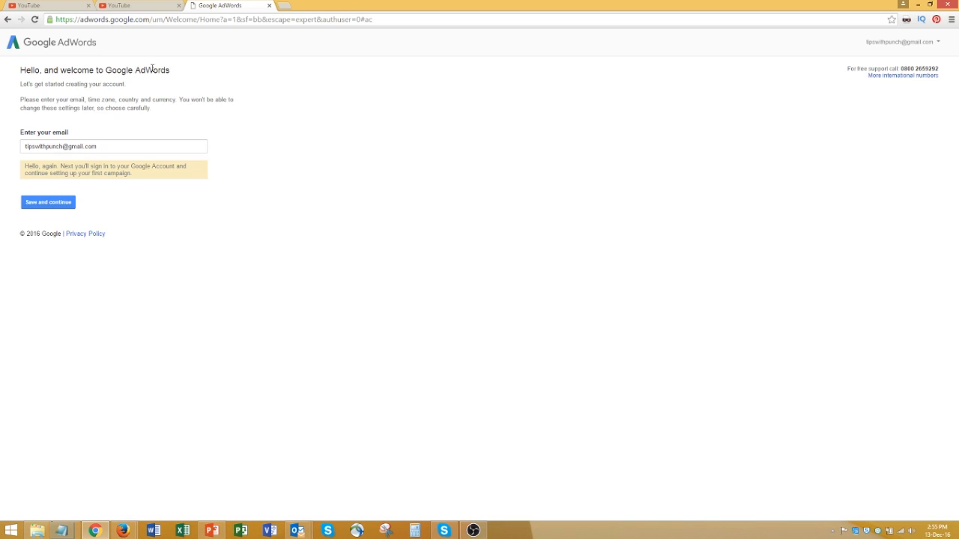
Save and continue to create the account and reach the empty dashboard
click(48, 202)
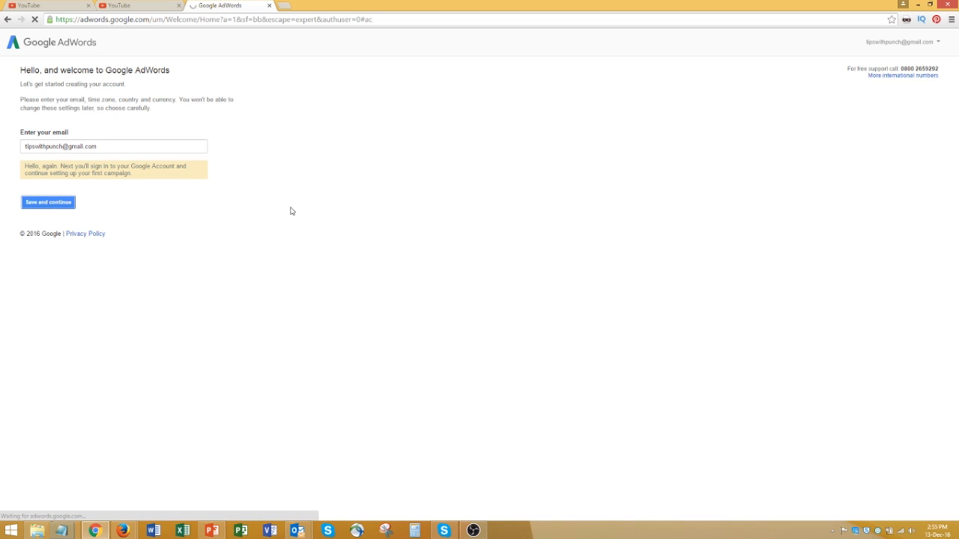
mouse_move(273, 212)
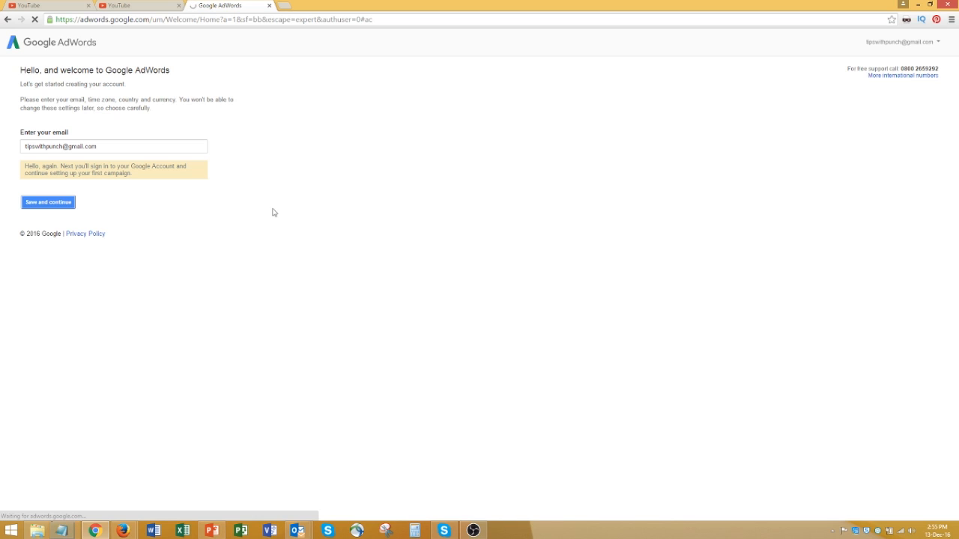
click(48, 202)
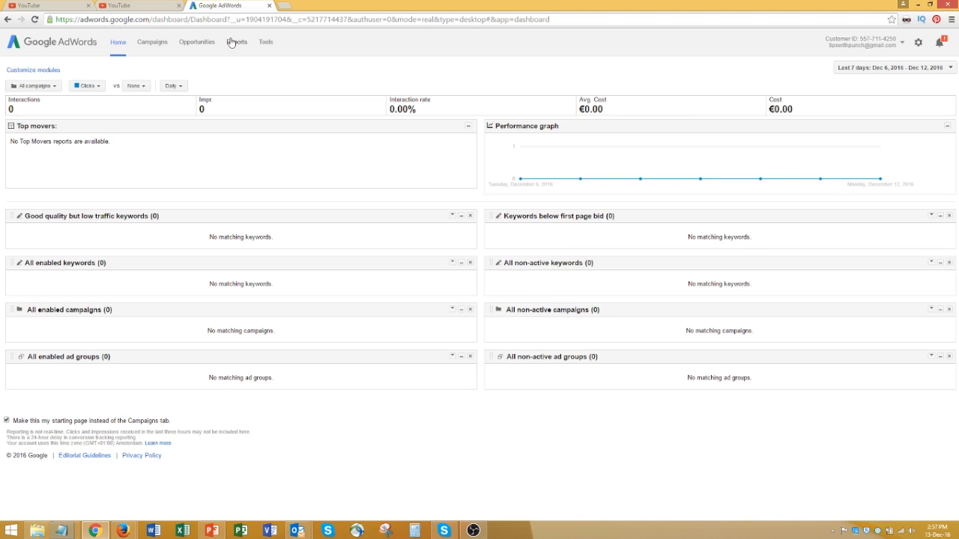
mouse_move(267, 42)
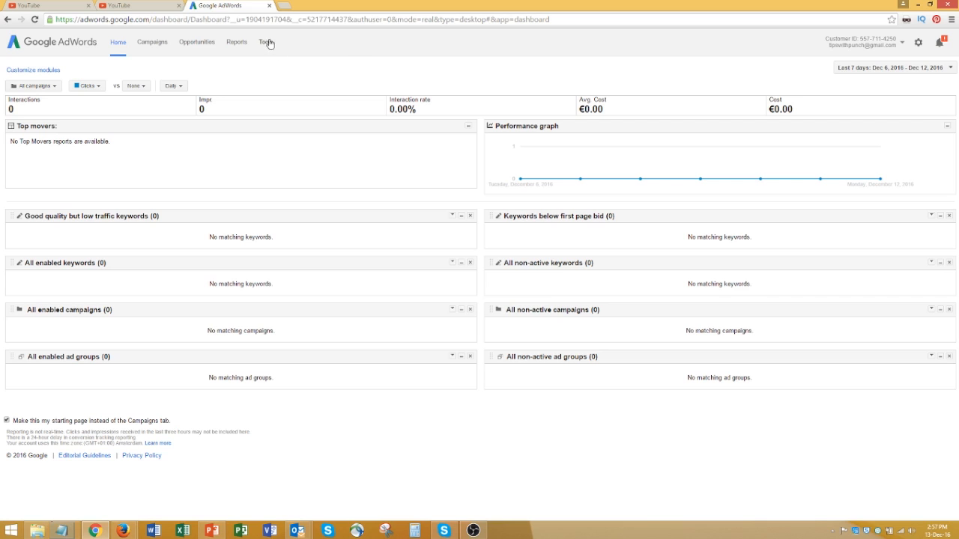
Launch Keyword Planner from the Tools menu of the new account
click(266, 42)
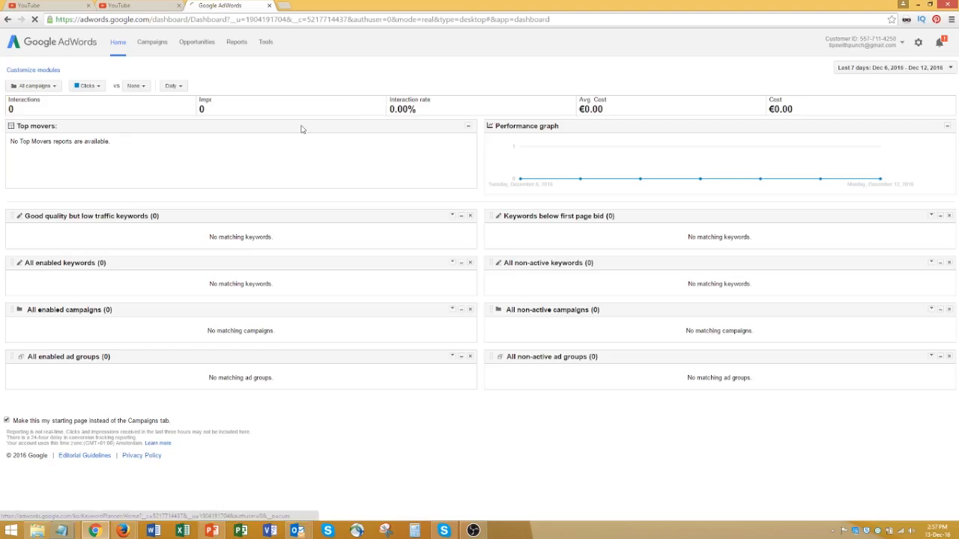
click(265, 42)
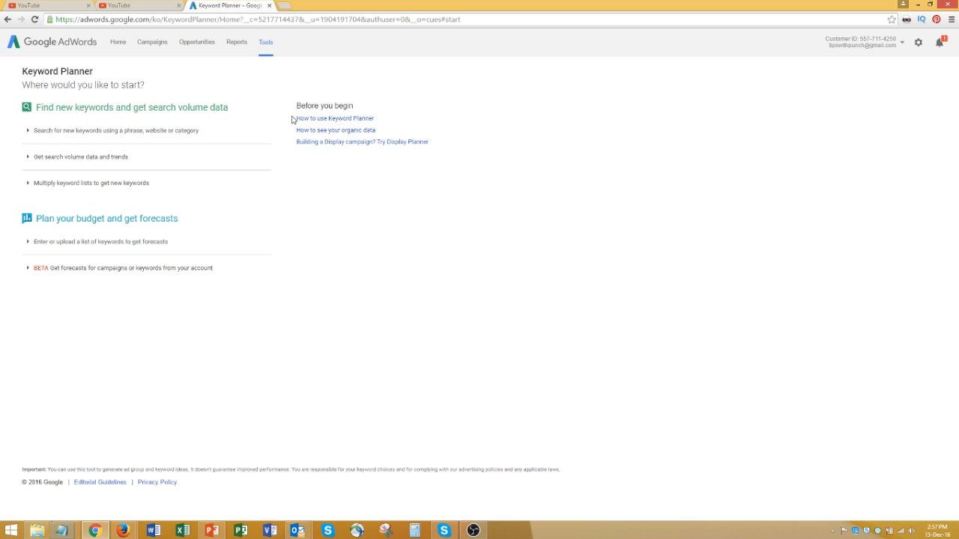
mouse_move(913, 30)
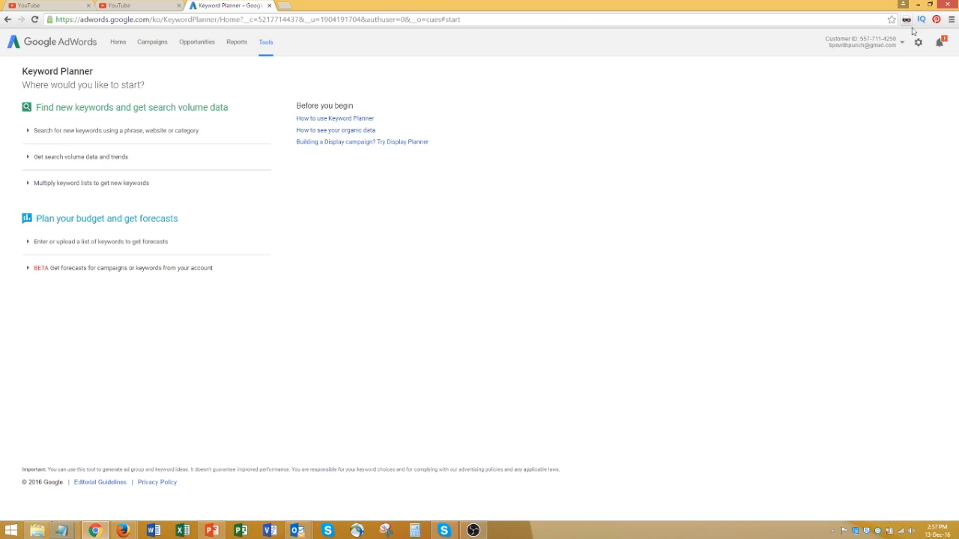